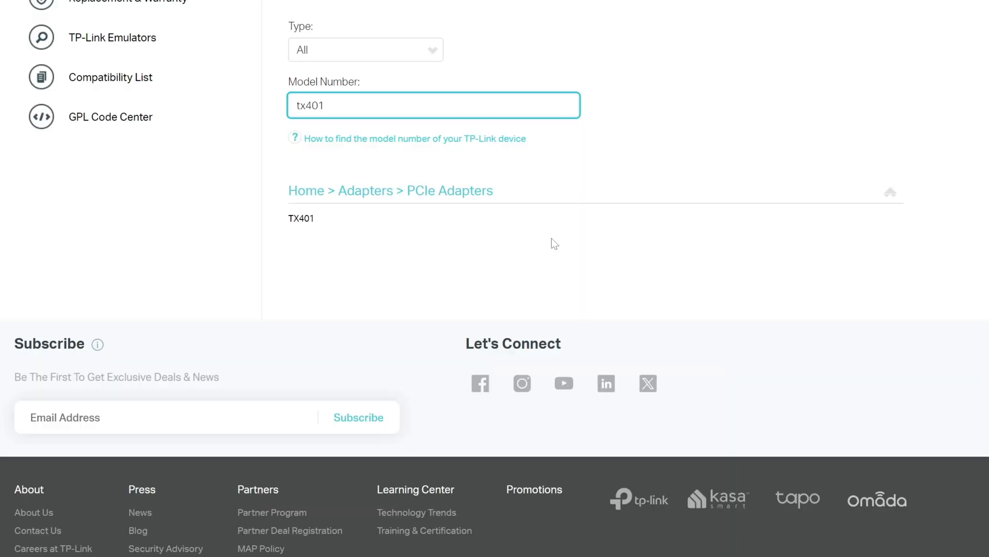
Step: Reach the TX401 adapter's download page and scroll to its driver listings
{"action": "left_click", "coordinate": [301, 218]}
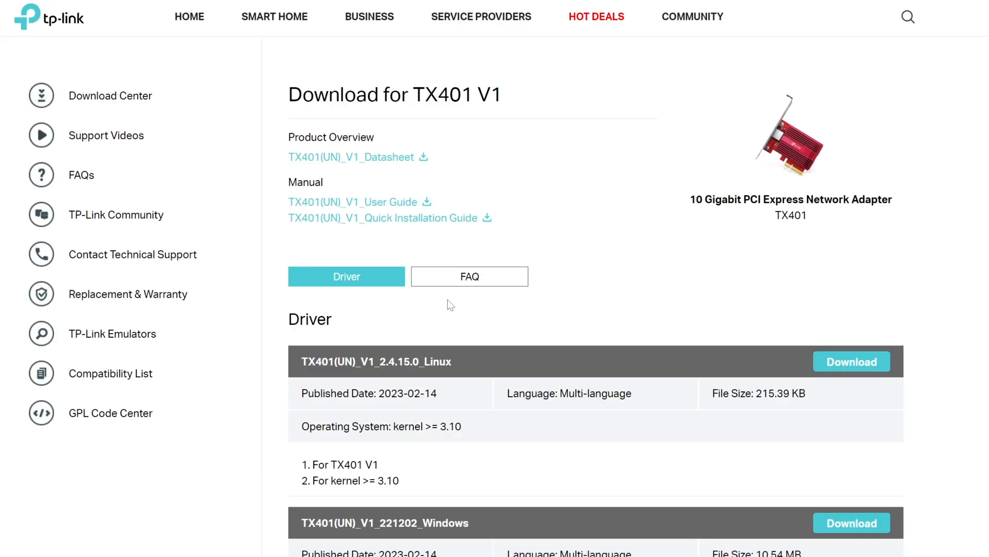
{"action": "scroll", "scroll_direction": "down", "scroll_amount": 3}
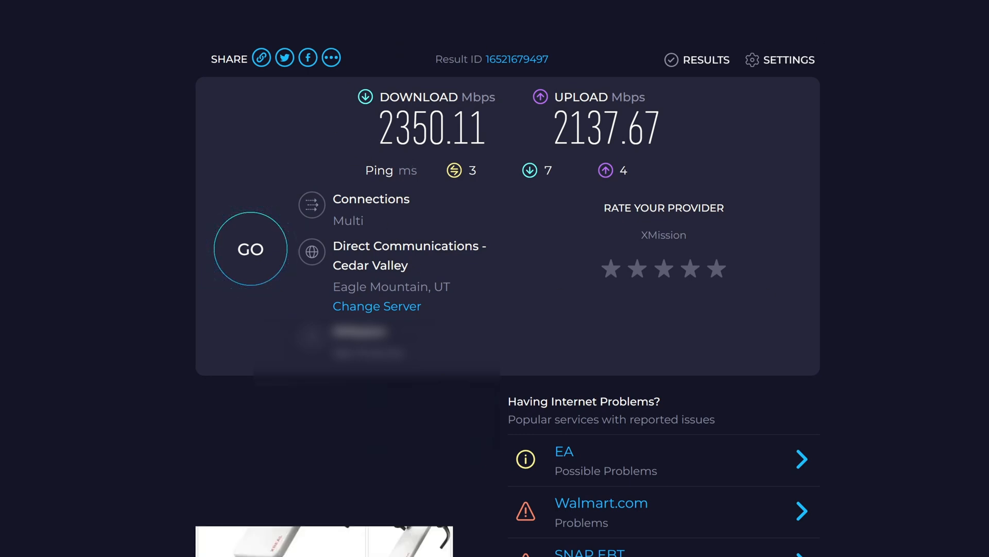
{"action": "mouse_move", "coordinate": [251, 249]}
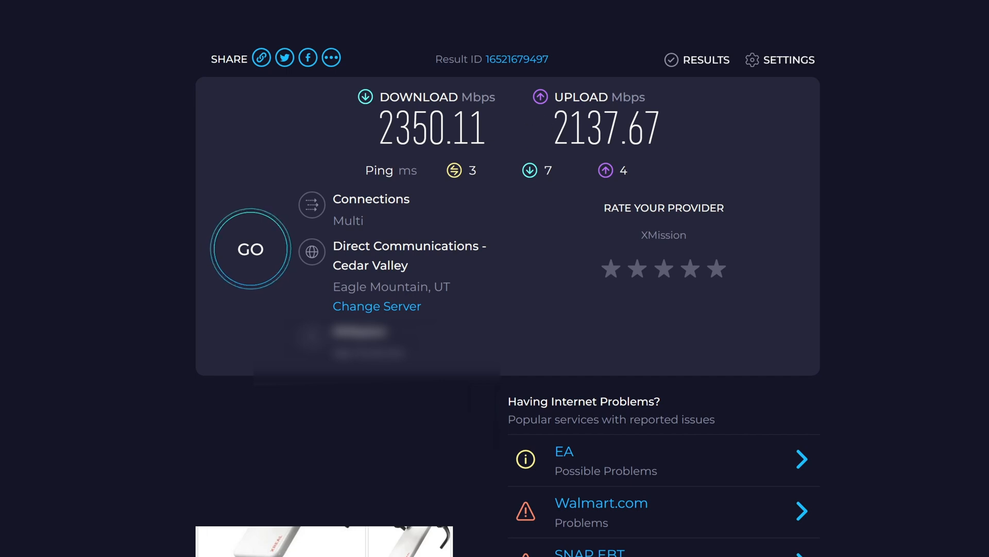